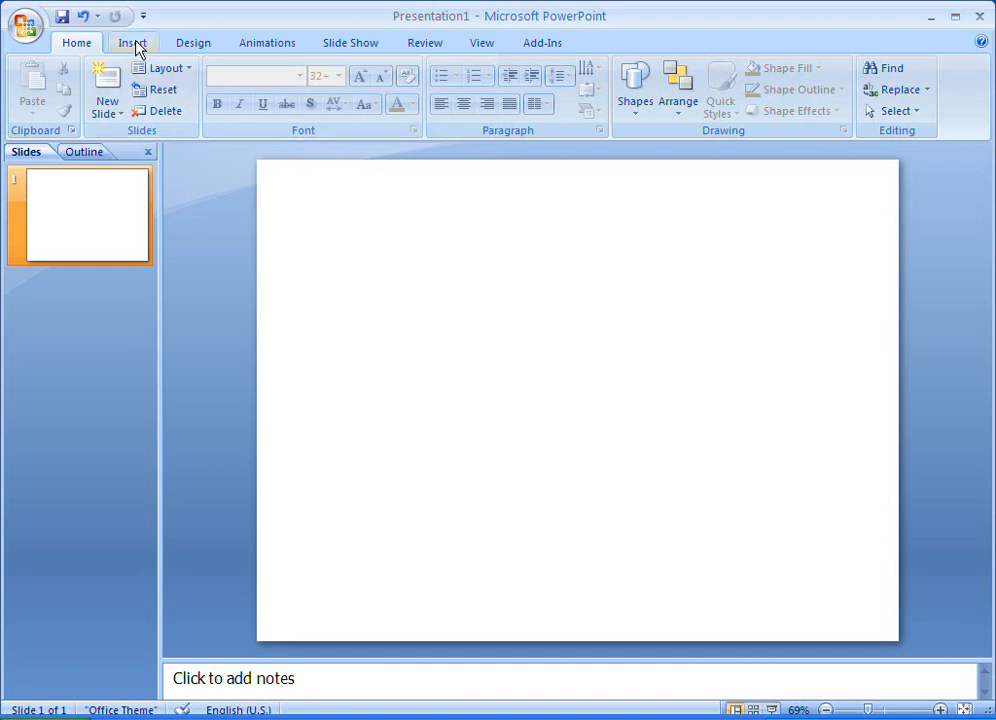
Insert a Vertical Bullet List SmartArt graphic from the List category.
{"action": "left_click", "coordinate": [132, 42]}
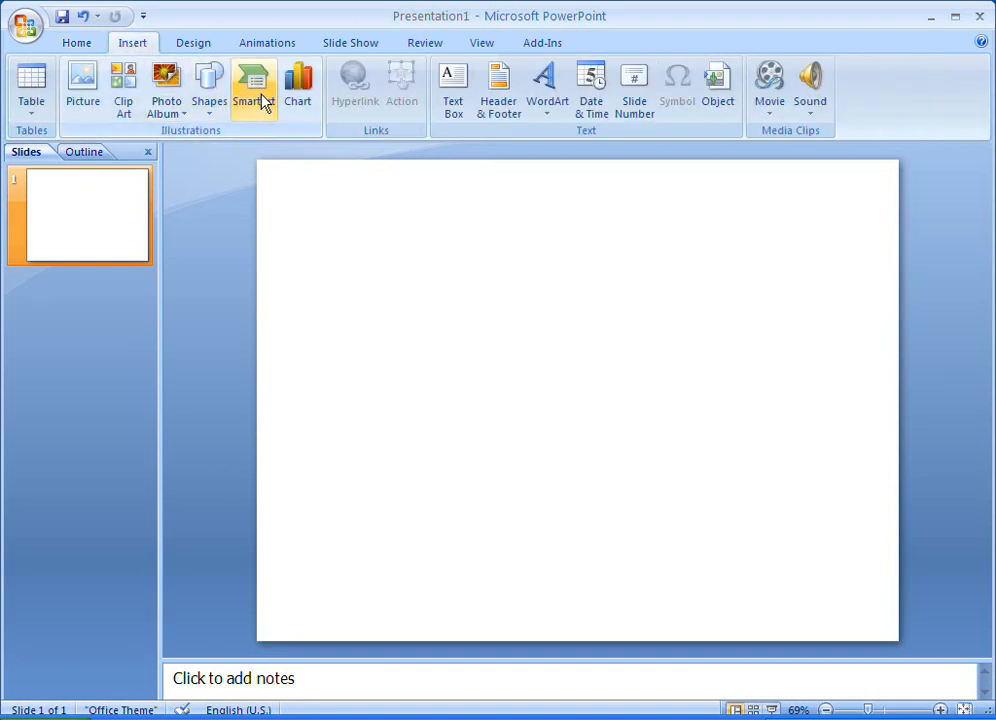
{"action": "left_click", "coordinate": [253, 85]}
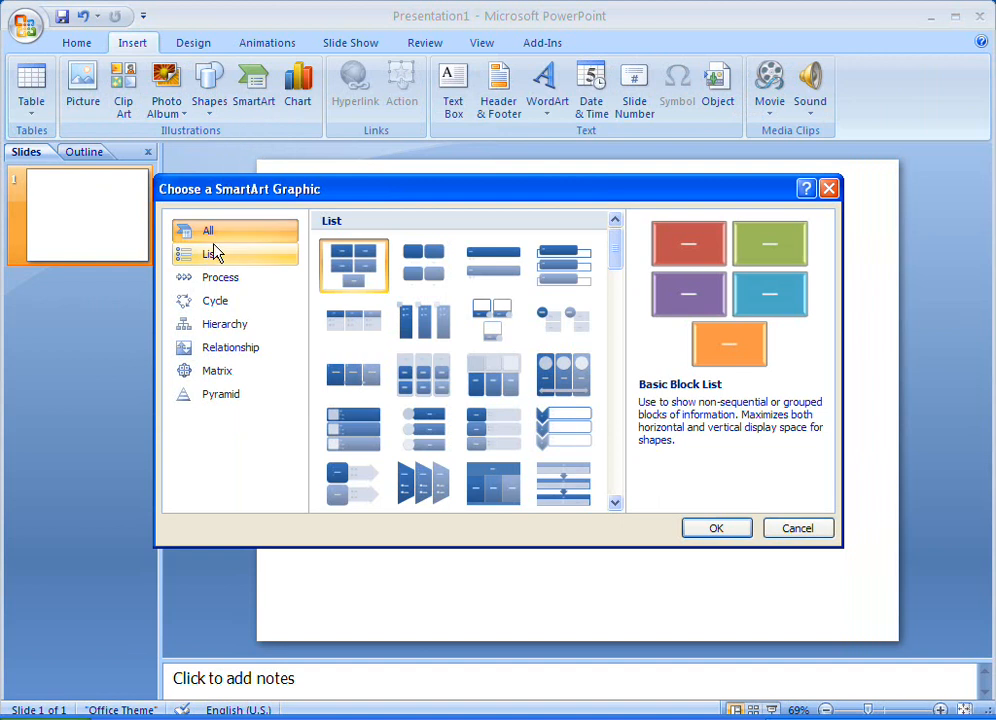
{"action": "left_click", "coordinate": [211, 253]}
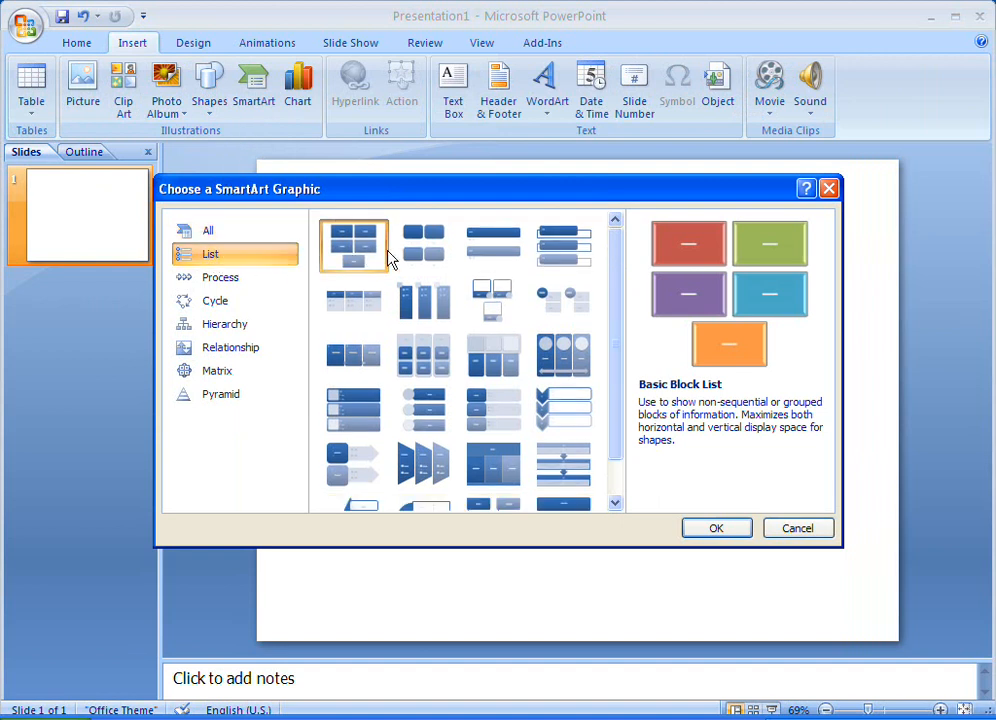
{"action": "left_click", "coordinate": [493, 245]}
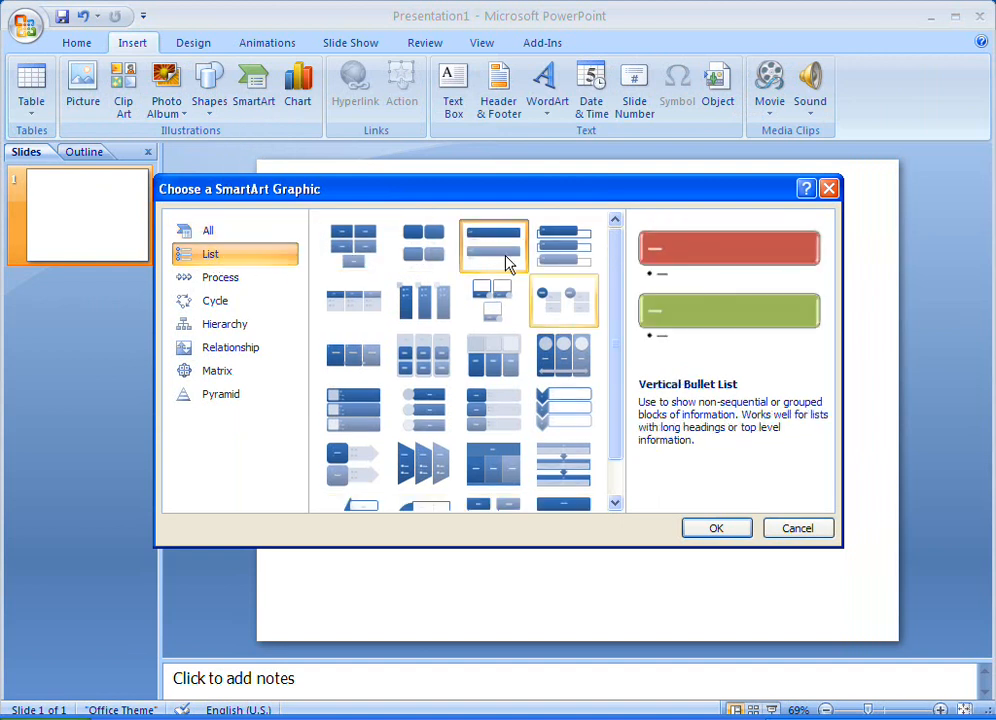
{"action": "left_click", "coordinate": [716, 528]}
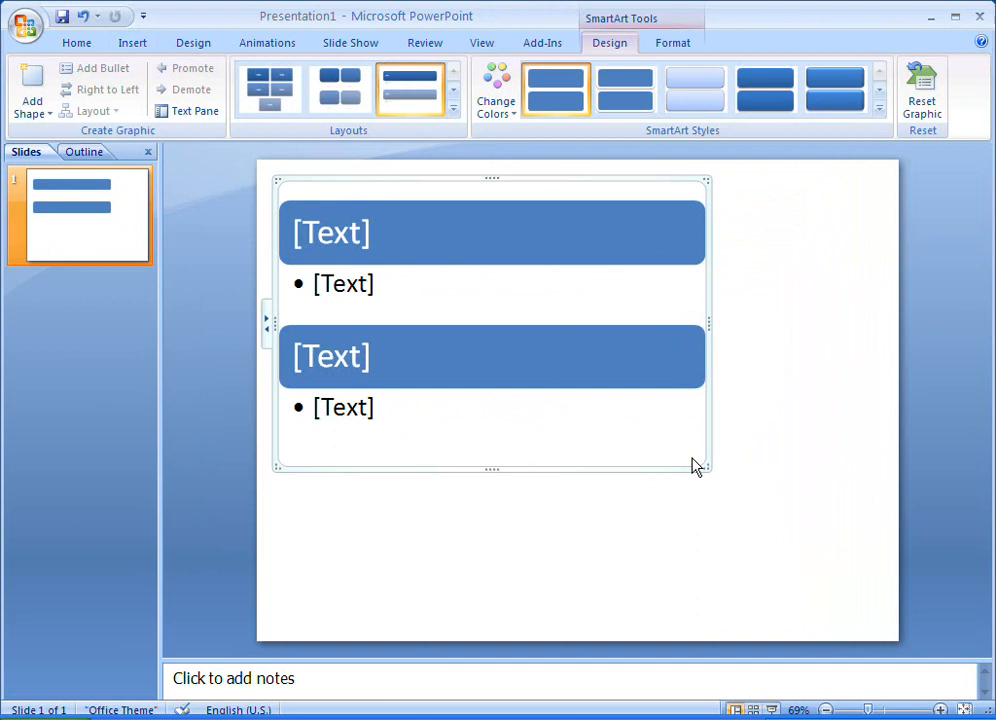
Drag the SmartArt frame's corner toward the slide's lower-right to enlarge it.
{"action": "left_click_drag", "start_coordinate": [697, 467], "coordinate": [818, 575]}
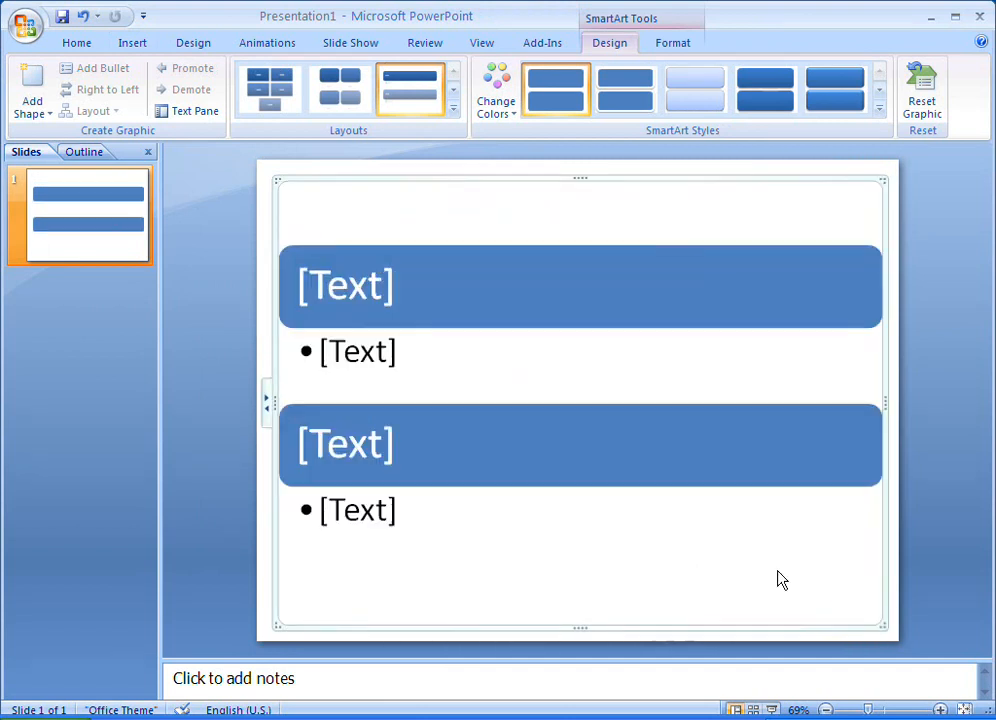
{"action": "left_click", "coordinate": [186, 111]}
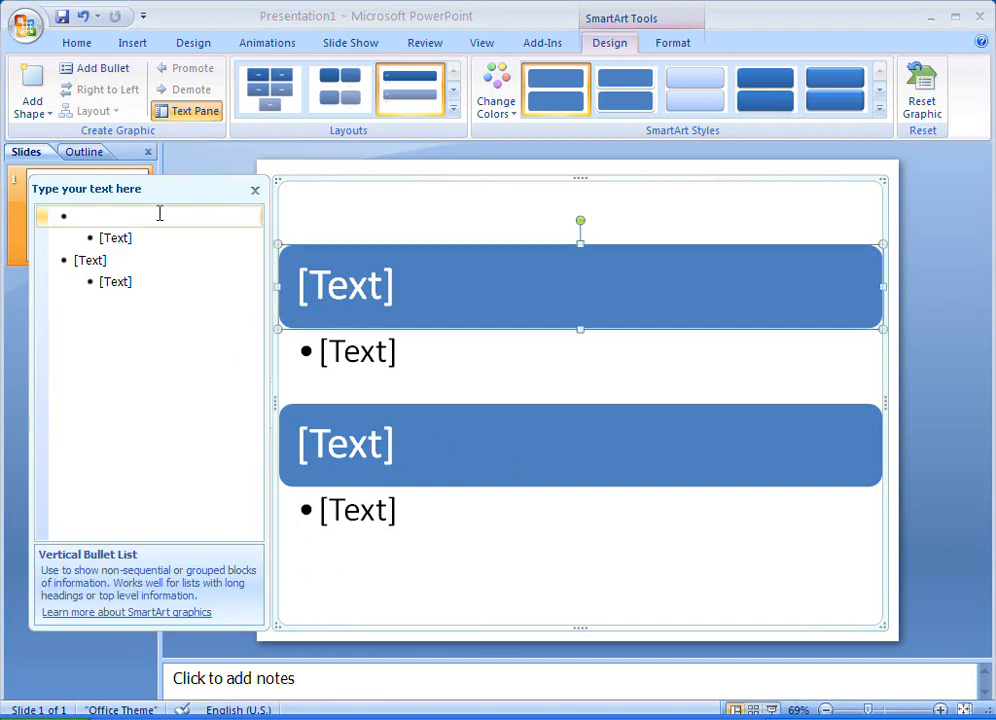
Type the headings Research, Create and Present.
{"action": "type", "text": "Research"}
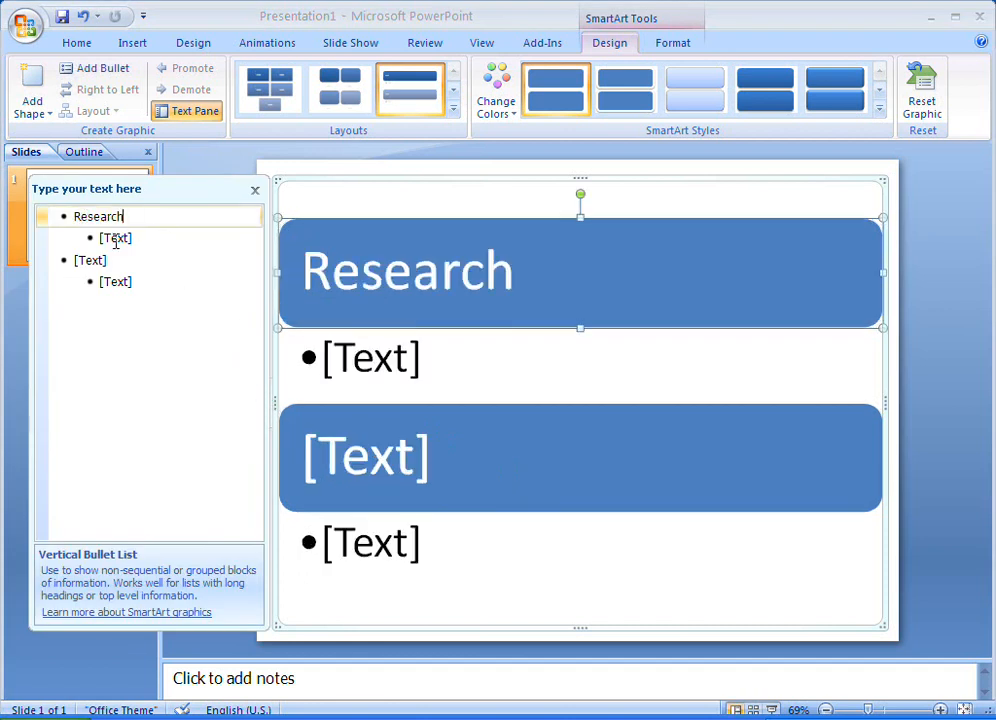
{"action": "type", "text": "Create"}
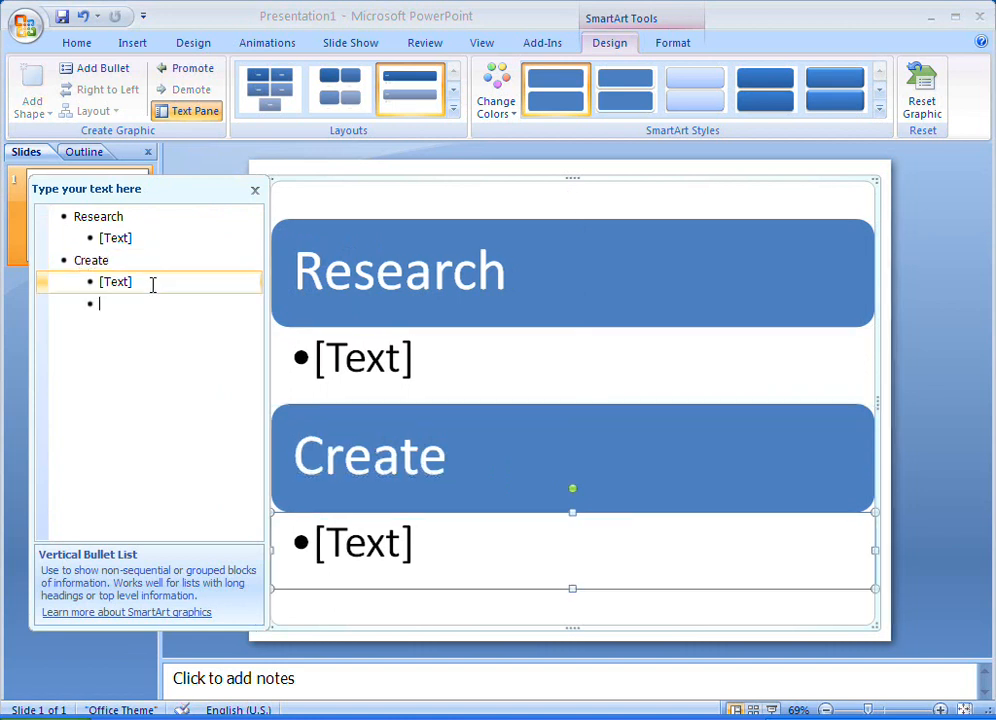
{"action": "type", "text": "Present"}
{"action": "type", "text": "Library search"}
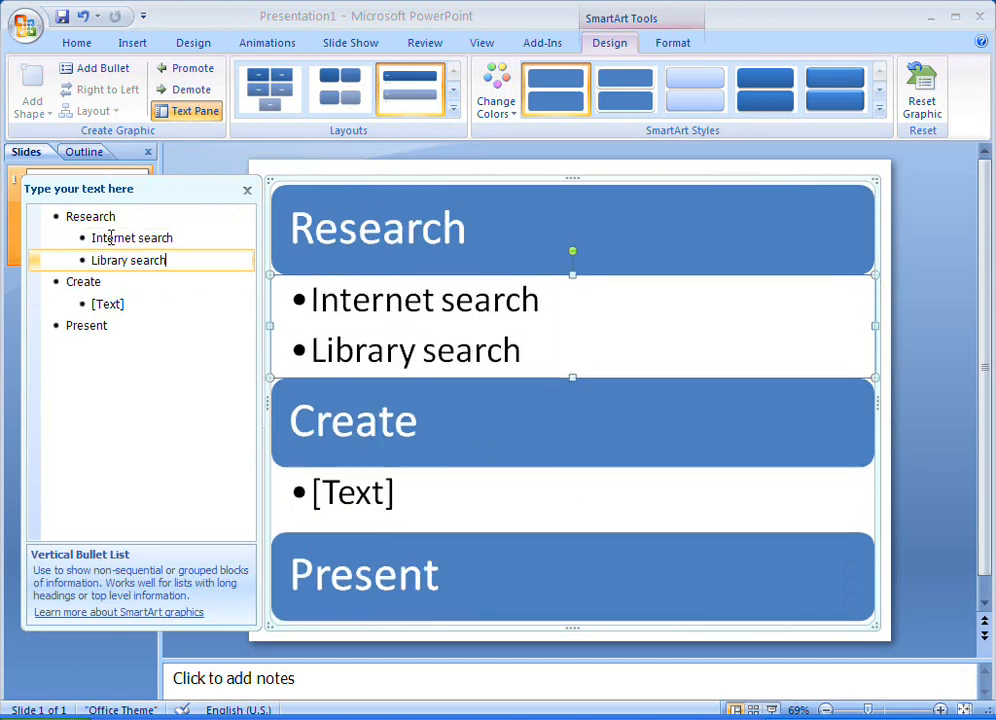
Add sub-points Write draft, Send to edit and Incorporate changes under Create.
{"action": "left_click", "coordinate": [105, 304]}
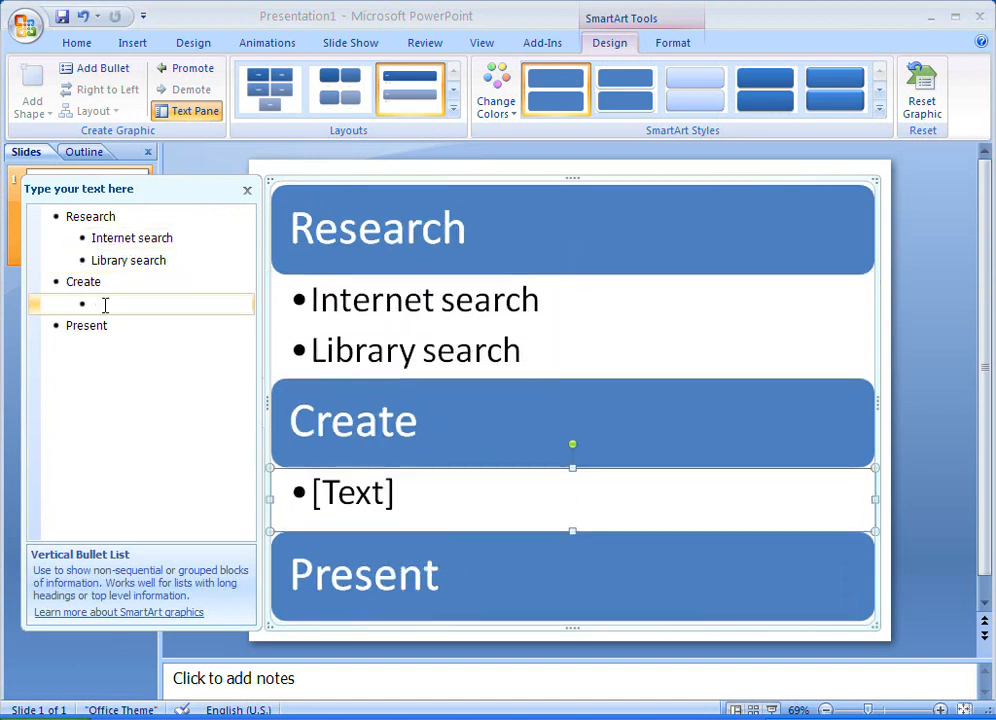
{"action": "type", "text": "Write draft"}
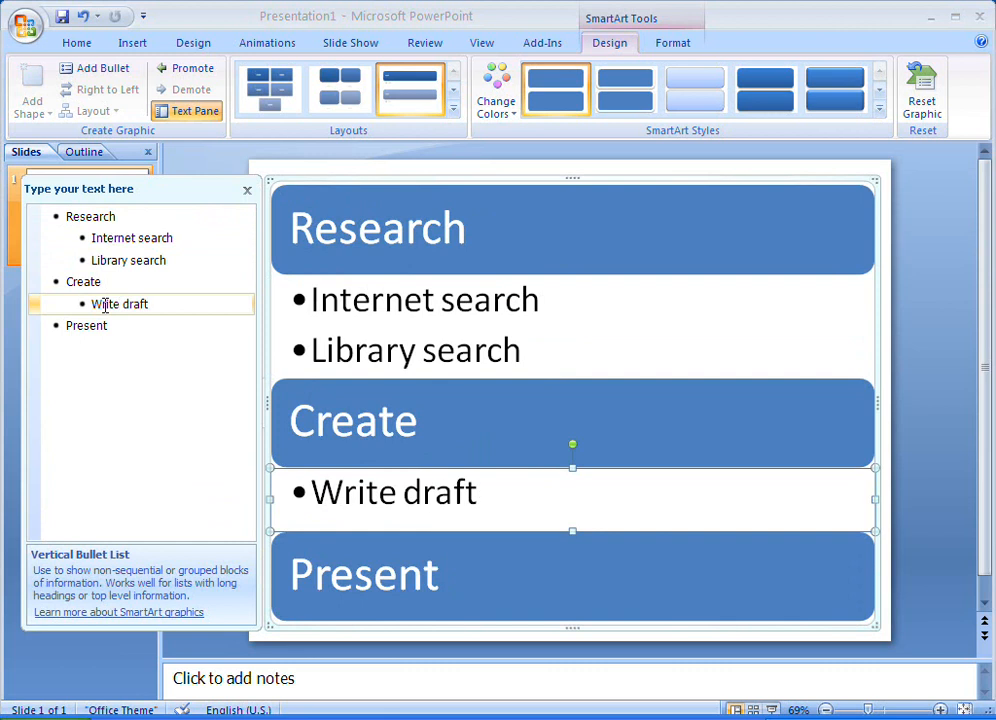
{"action": "type", "text": "Send to edit"}
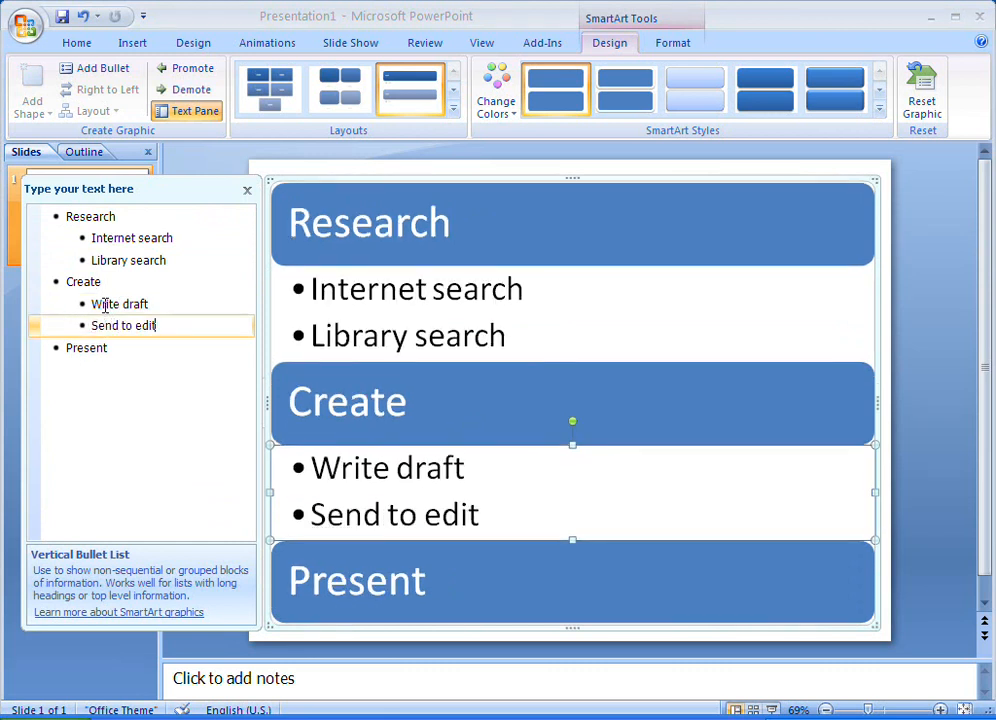
{"action": "type", "text": "In"}
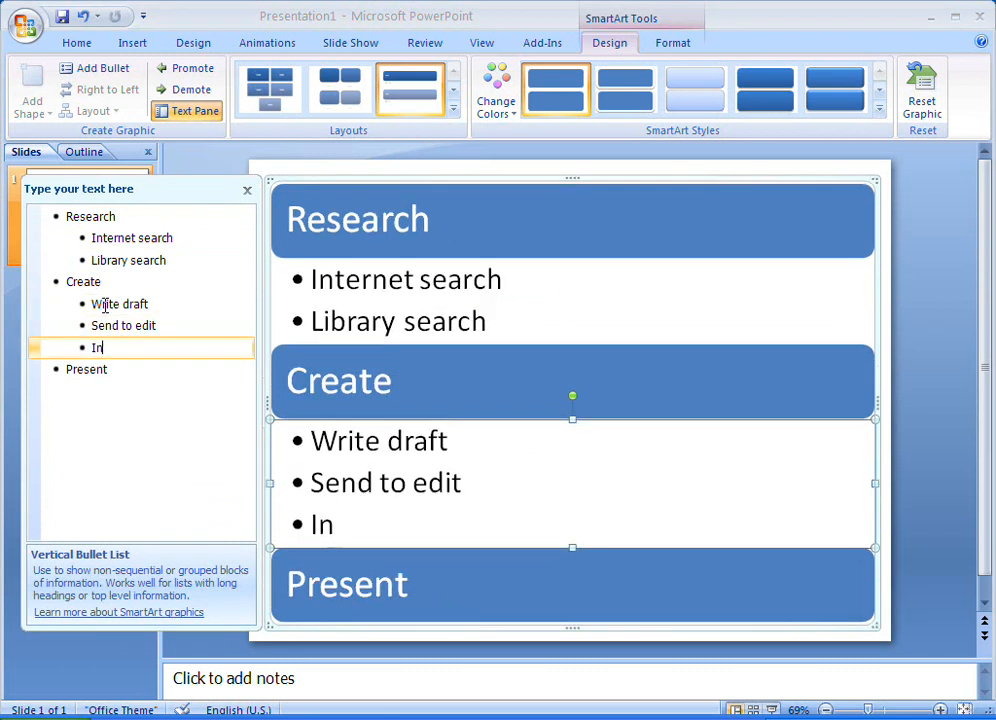
{"action": "type", "text": "ncorporate changes"}
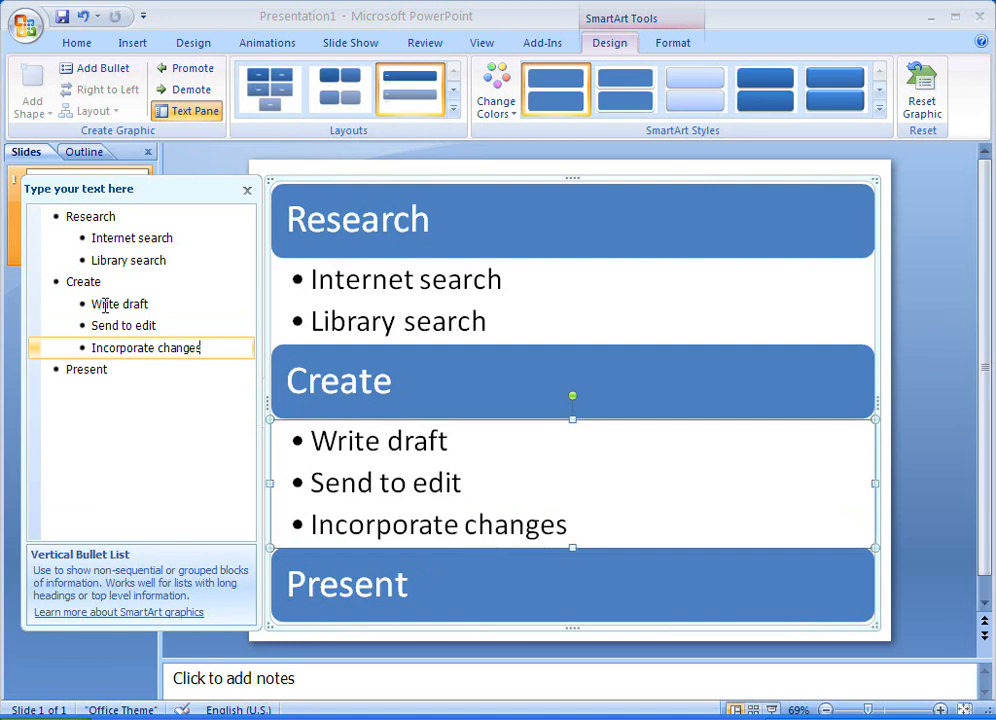
Add 'Prepare visual aids' and 'Deliver' as sub-points under Present.
{"action": "left_click", "coordinate": [86, 369]}
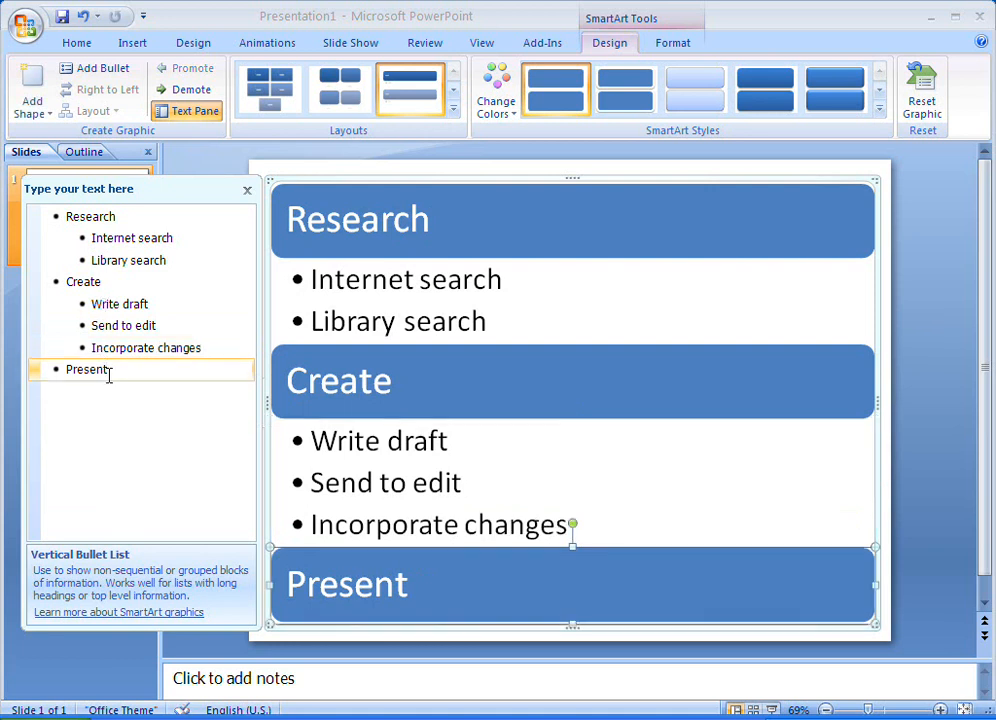
{"action": "key", "text": "Return"}
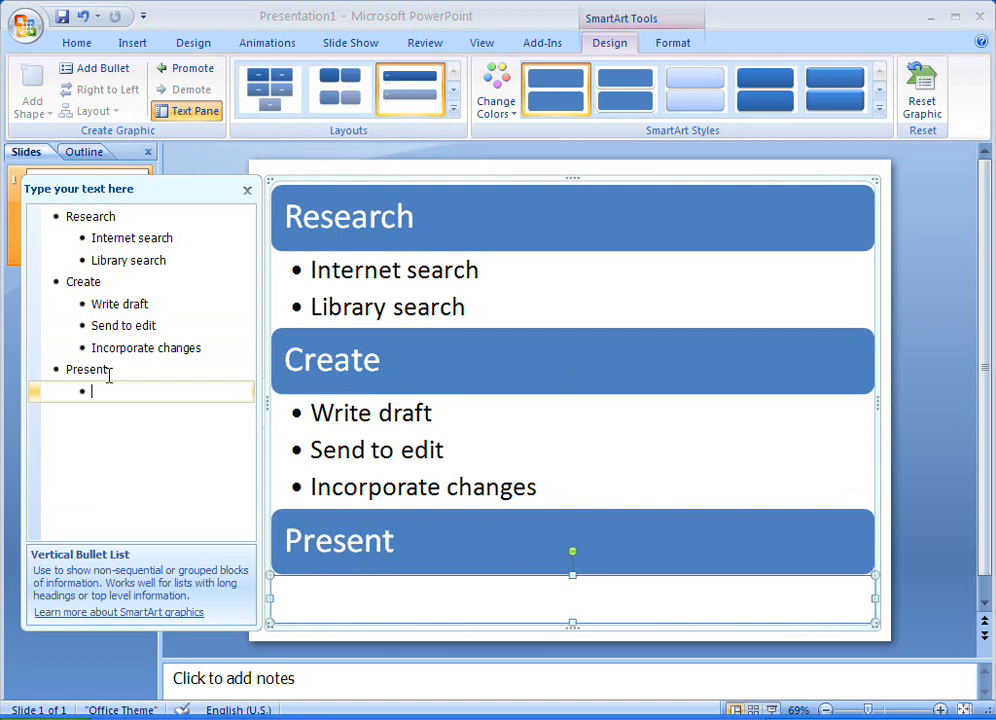
{"action": "type", "text": "Prepare visual"}
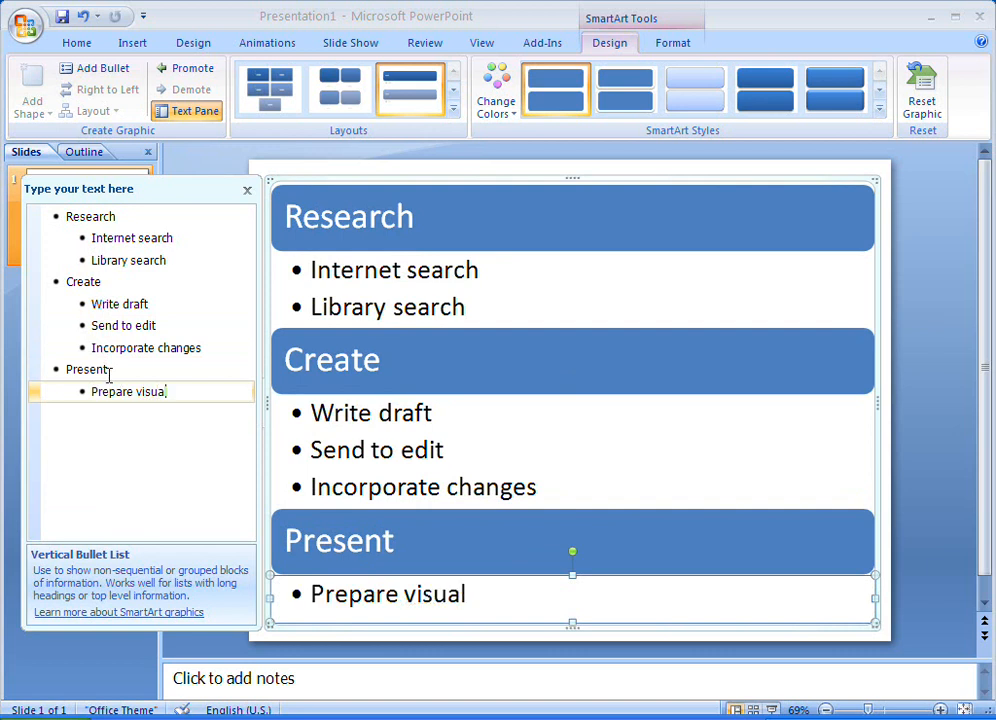
{"action": "type", "text": "aids"}
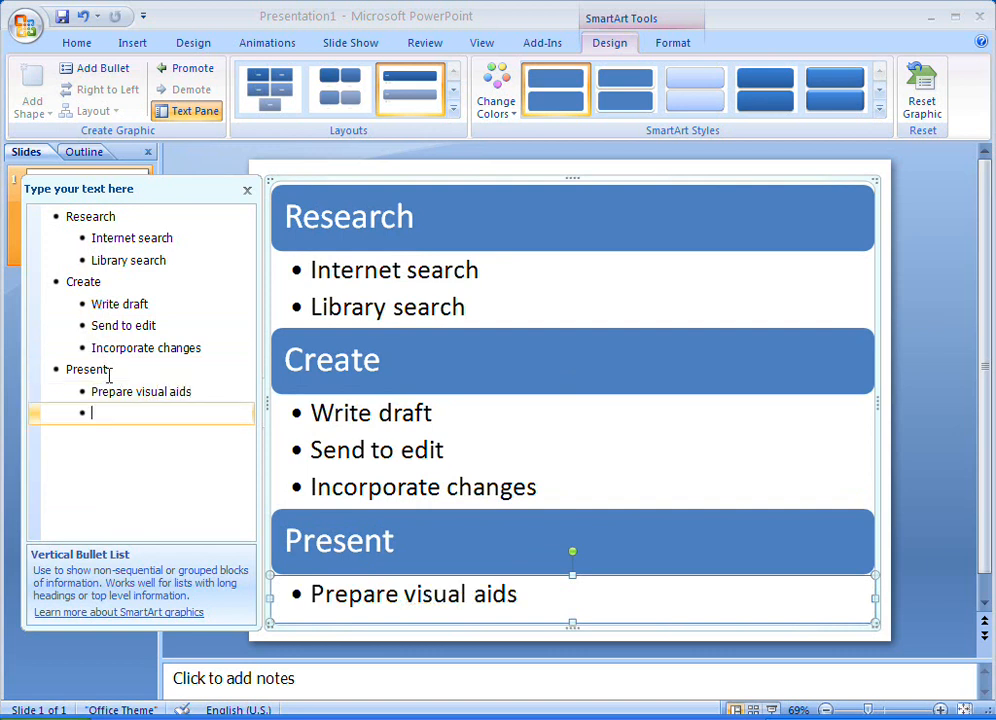
{"action": "type", "text": "Deliver"}
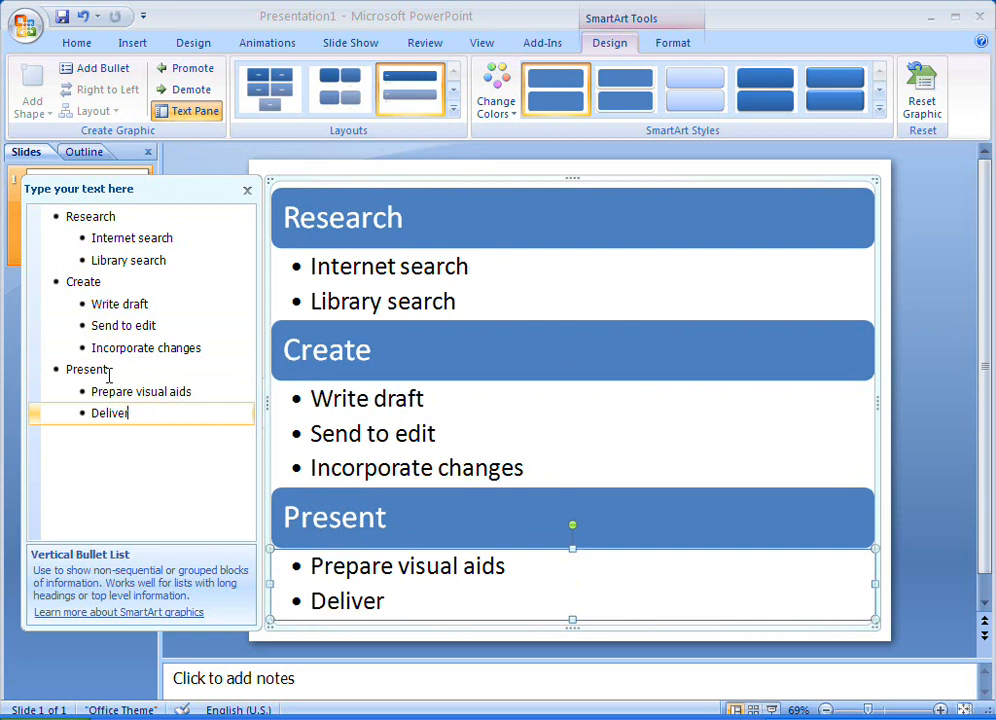
{"action": "left_click", "coordinate": [125, 325]}
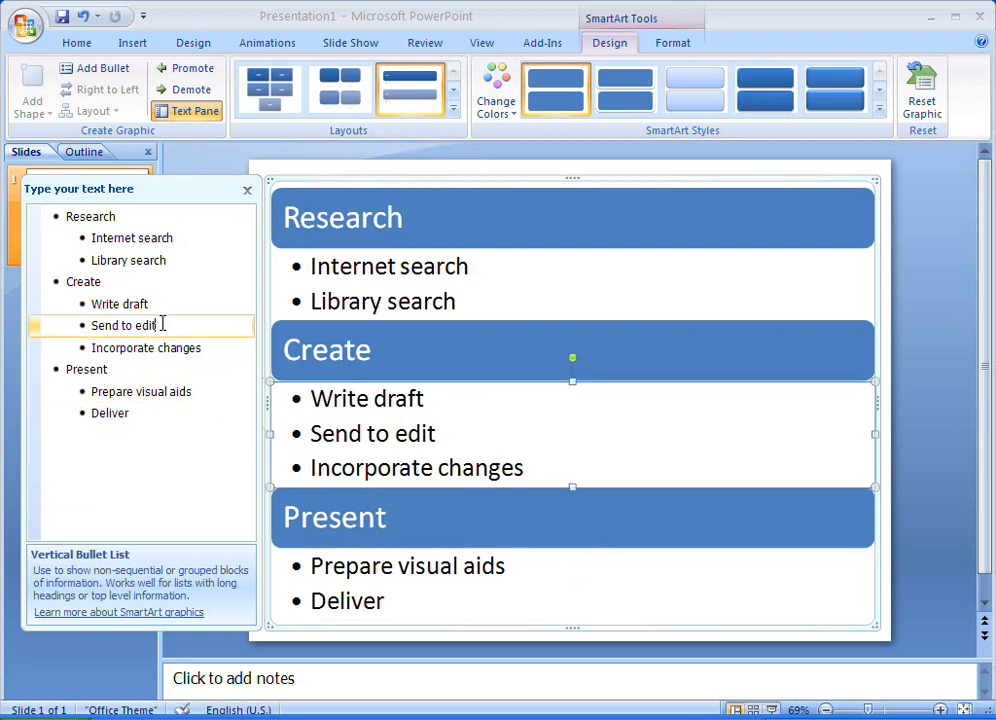
Add deeper sub-points Dev and Copy edit under Send to edit, then close the Text Pane.
{"action": "key", "text": "Return"}
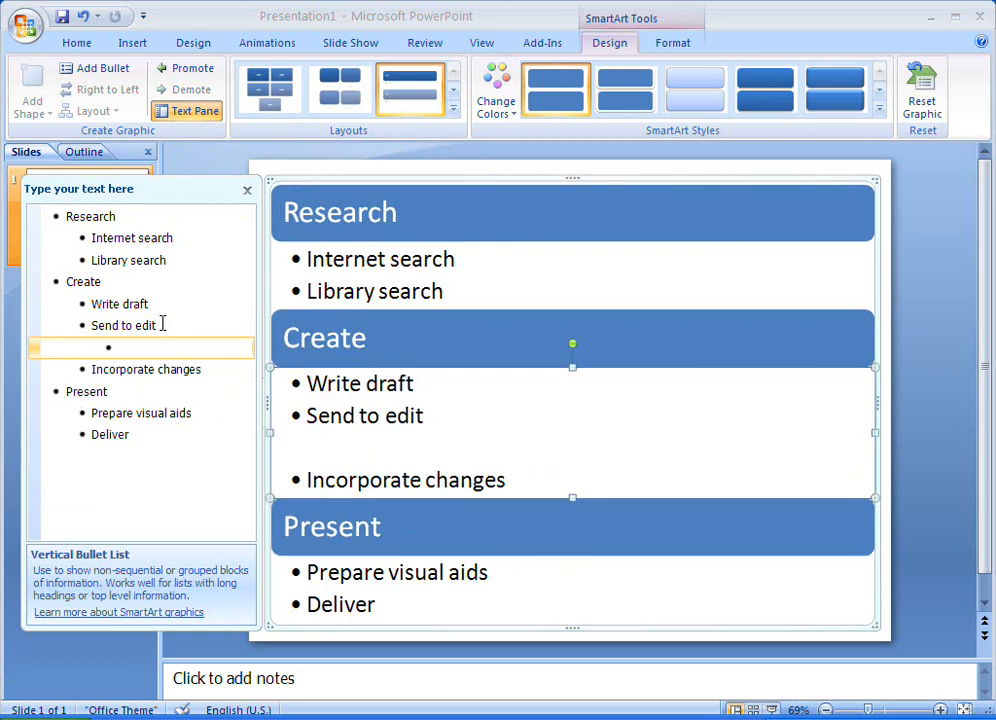
{"action": "type", "text": "Dev"}
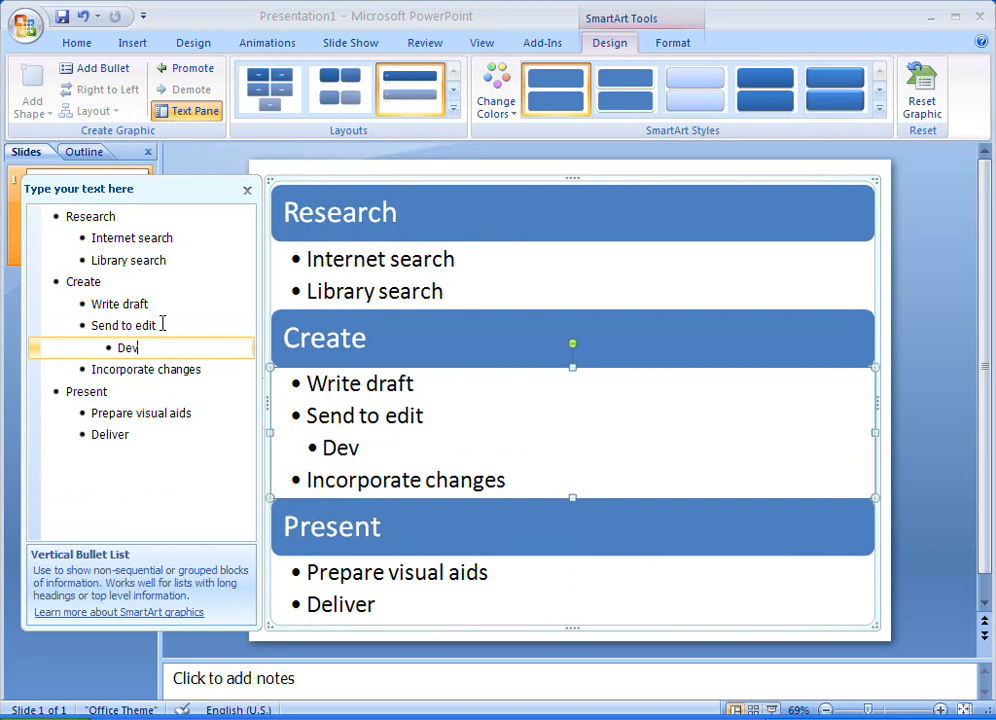
{"action": "type", "text": "Copy edit"}
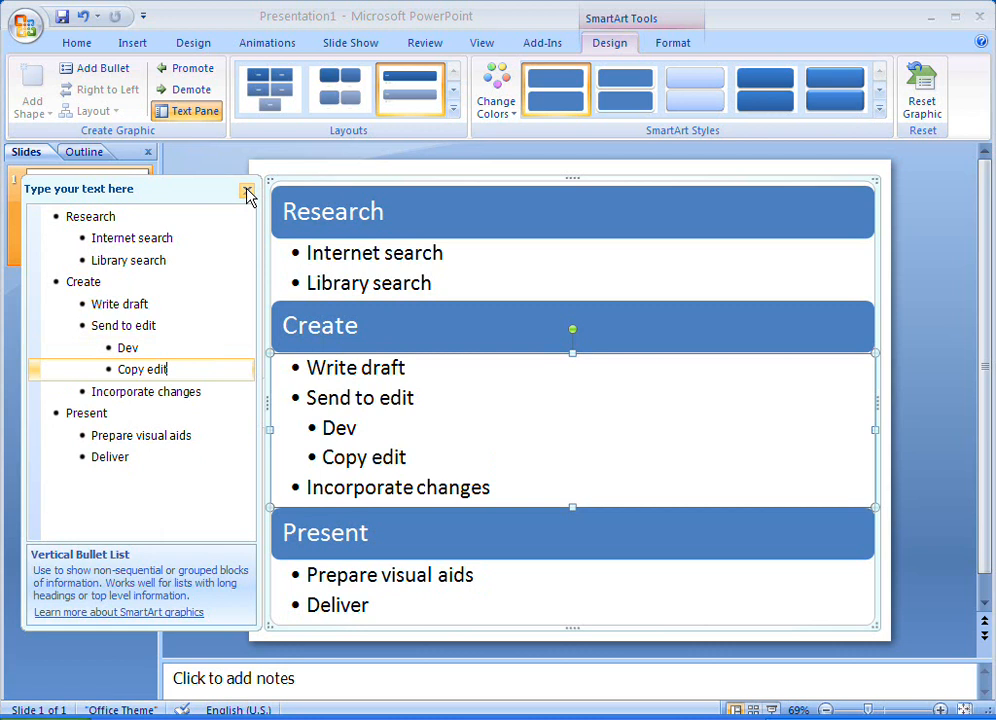
{"action": "left_click", "coordinate": [248, 192]}
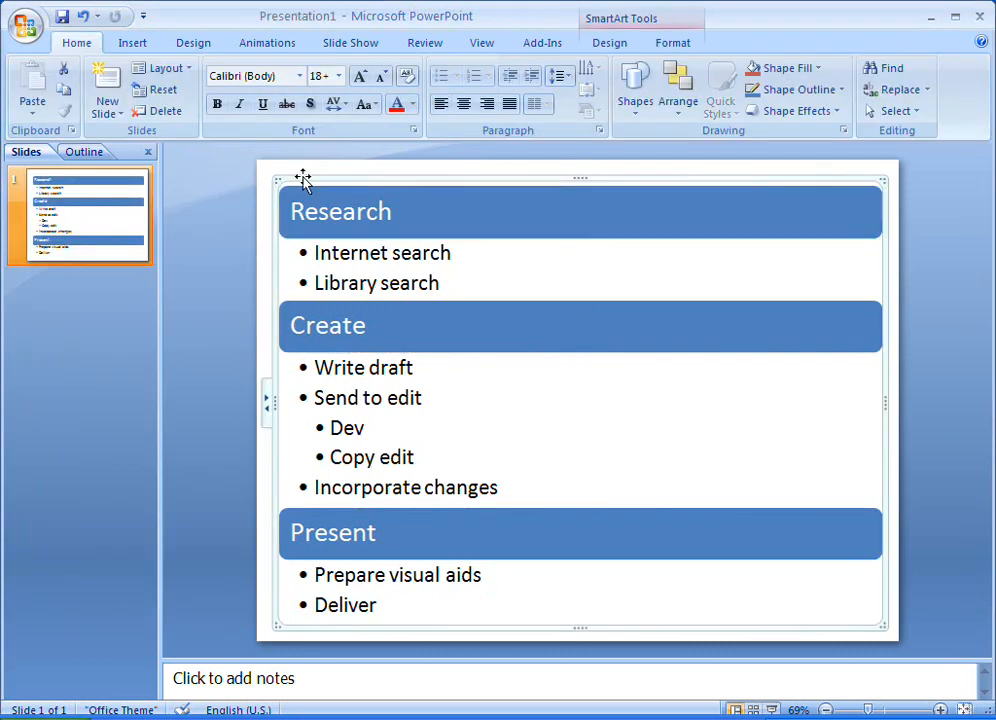
Select the SmartArt graphic to show the SmartArt Tools Design tab.
{"action": "left_click", "coordinate": [610, 42]}
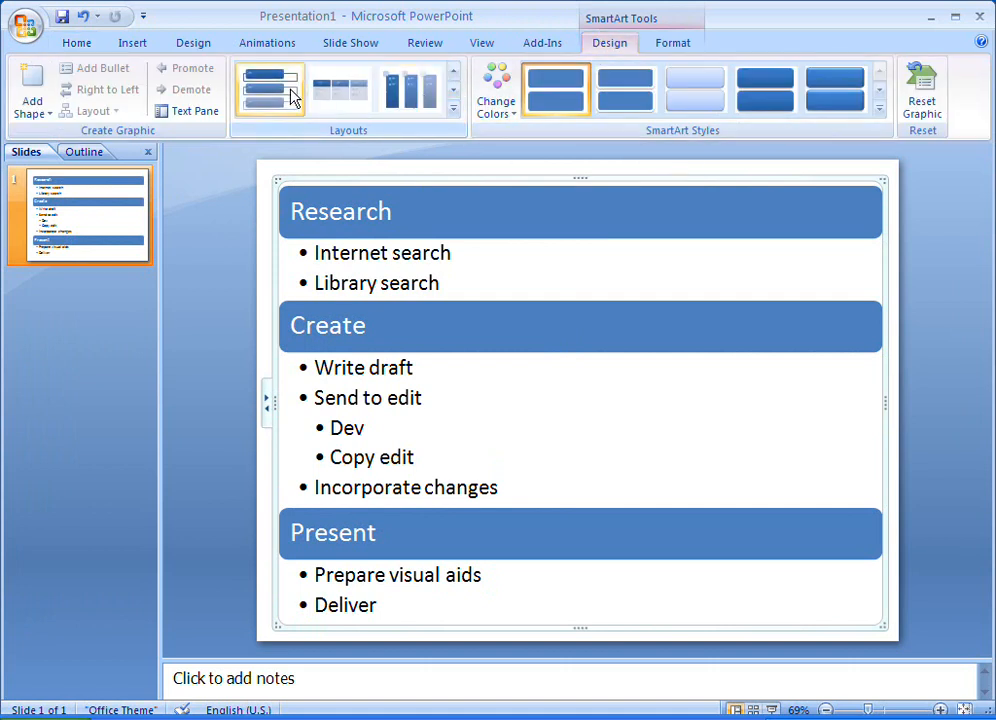
{"action": "mouse_move", "coordinate": [478, 135]}
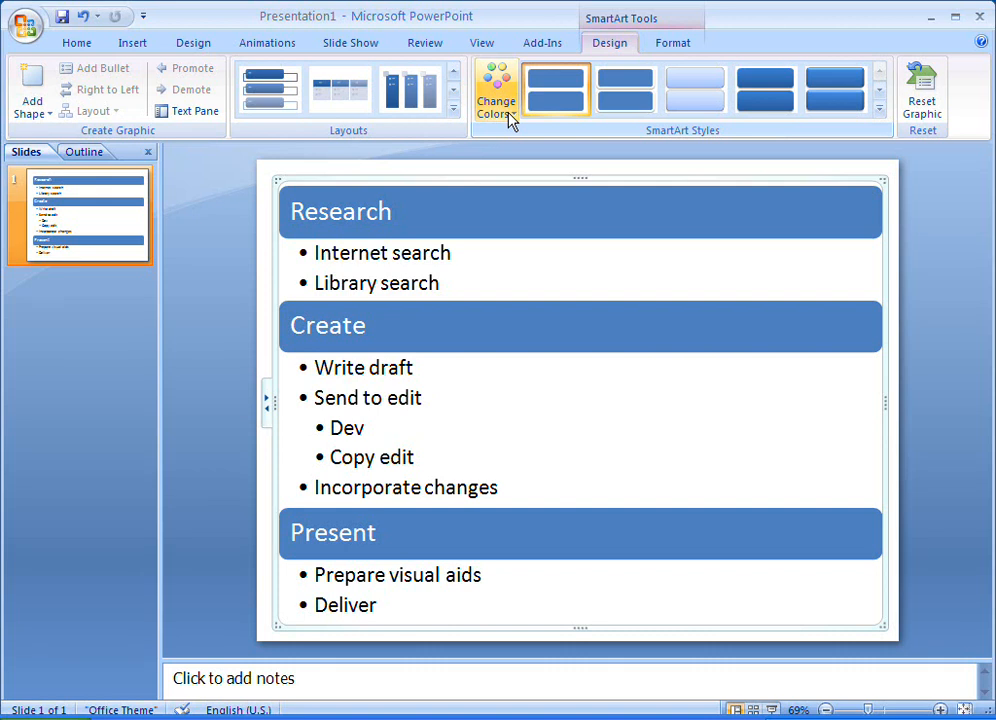
Apply the first Colorful color scheme to the SmartArt list.
{"action": "left_click", "coordinate": [495, 90]}
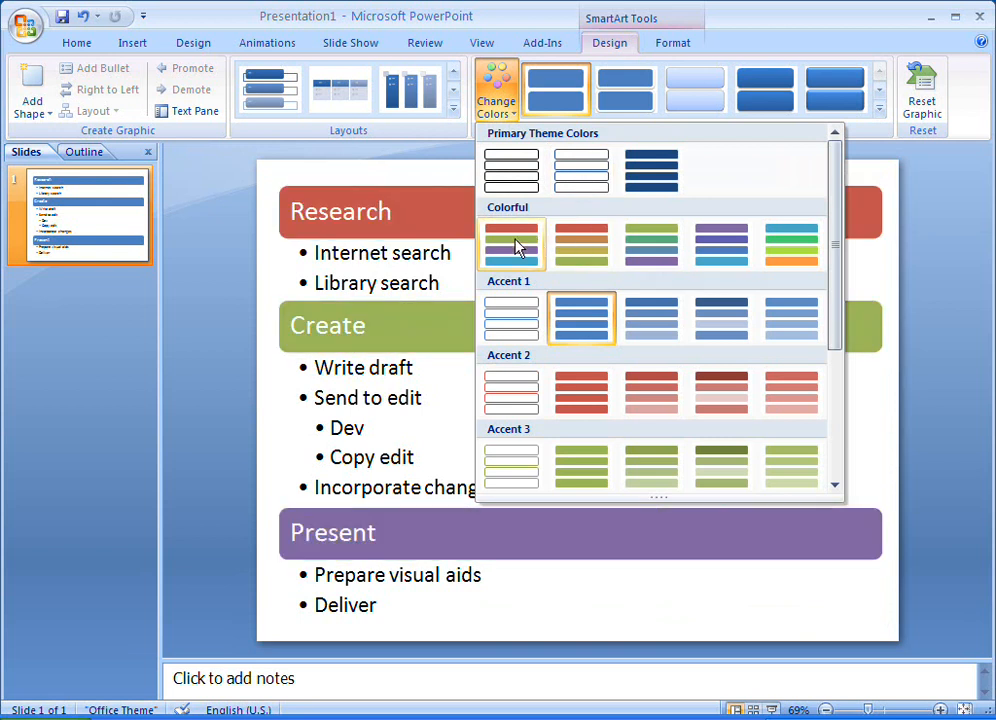
{"action": "left_click", "coordinate": [511, 243]}
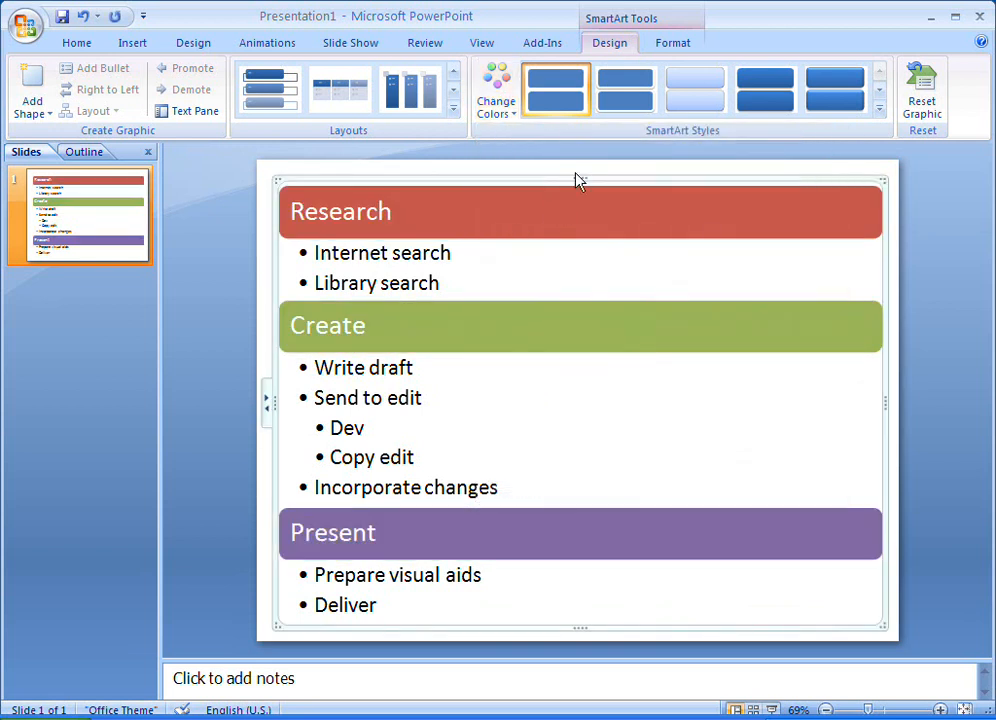
{"action": "mouse_move", "coordinate": [624, 90]}
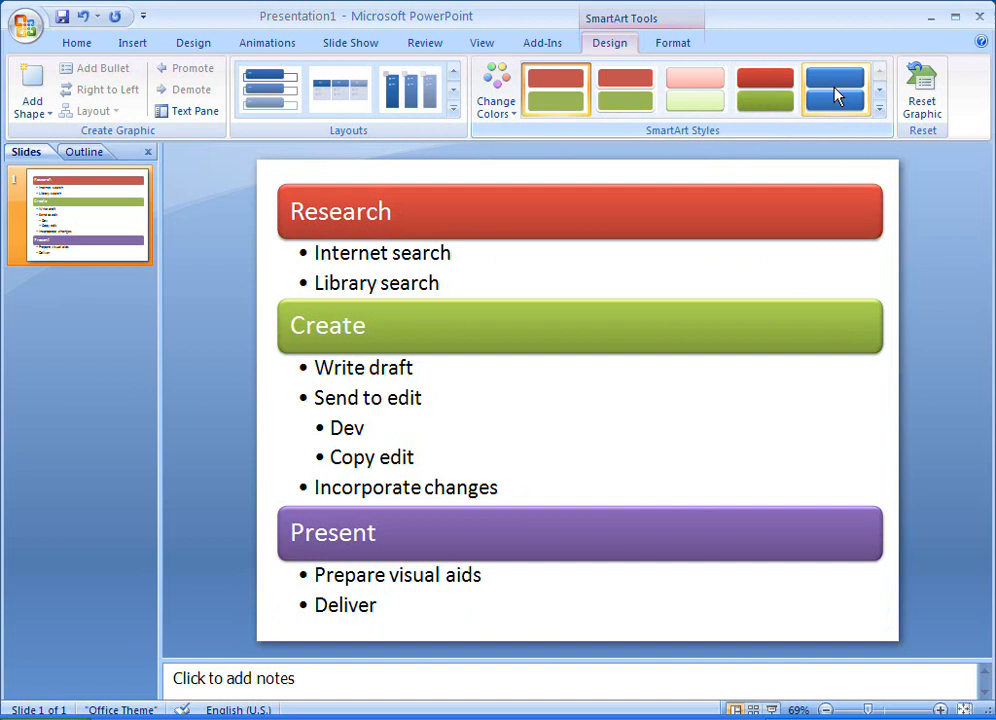
Apply the third Best Match SmartArt style for a light pastel look.
{"action": "left_click", "coordinate": [878, 109]}
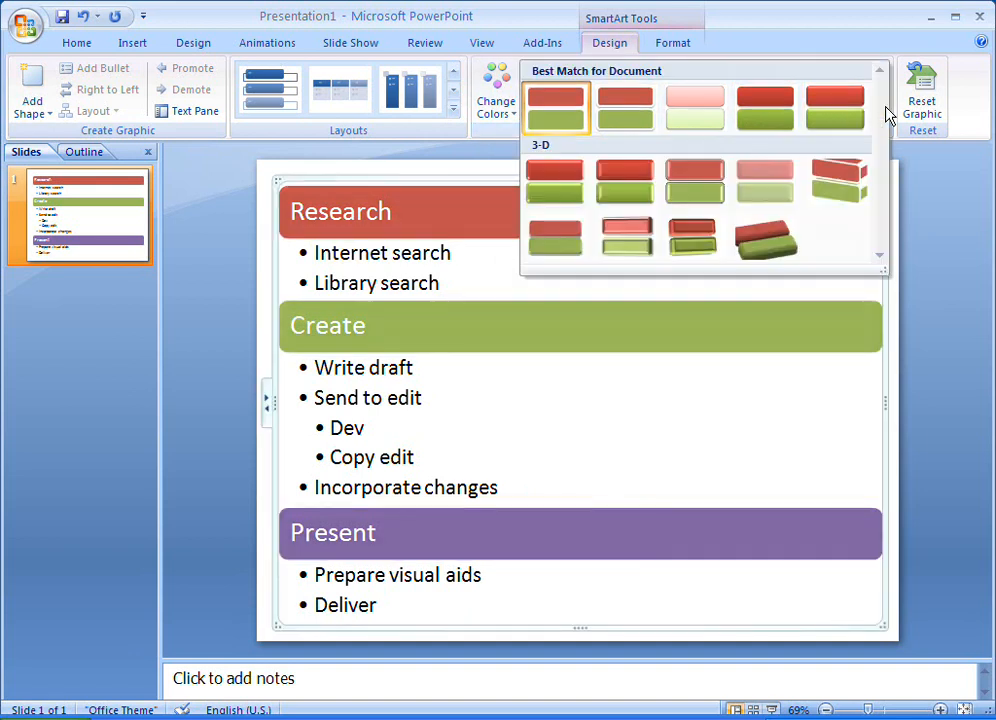
{"action": "mouse_move", "coordinate": [694, 107]}
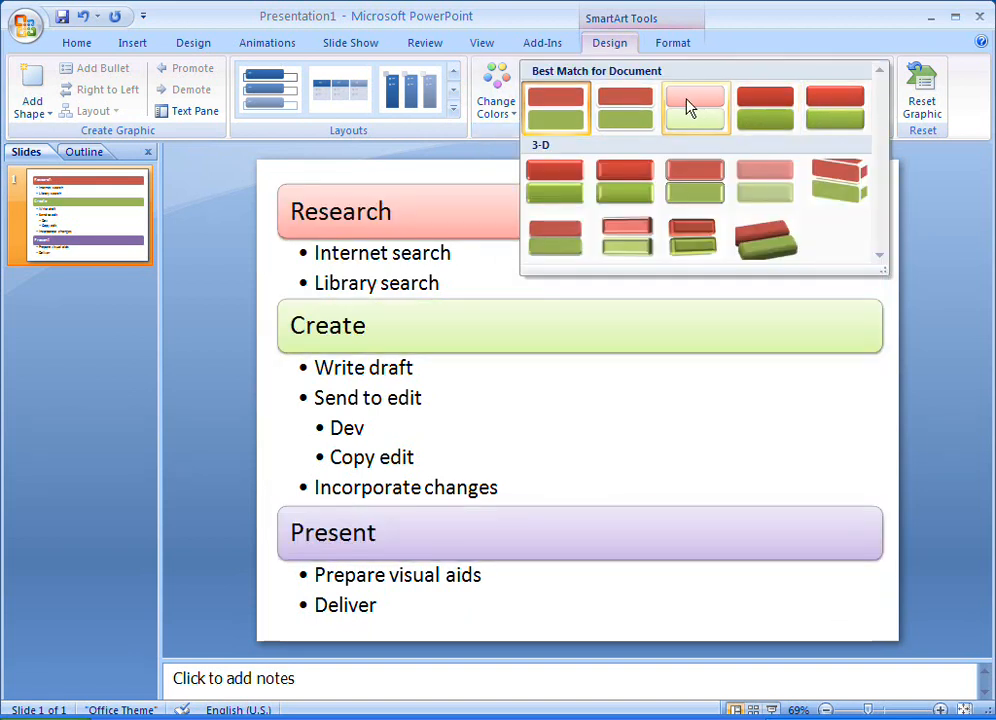
{"action": "left_click", "coordinate": [695, 108]}
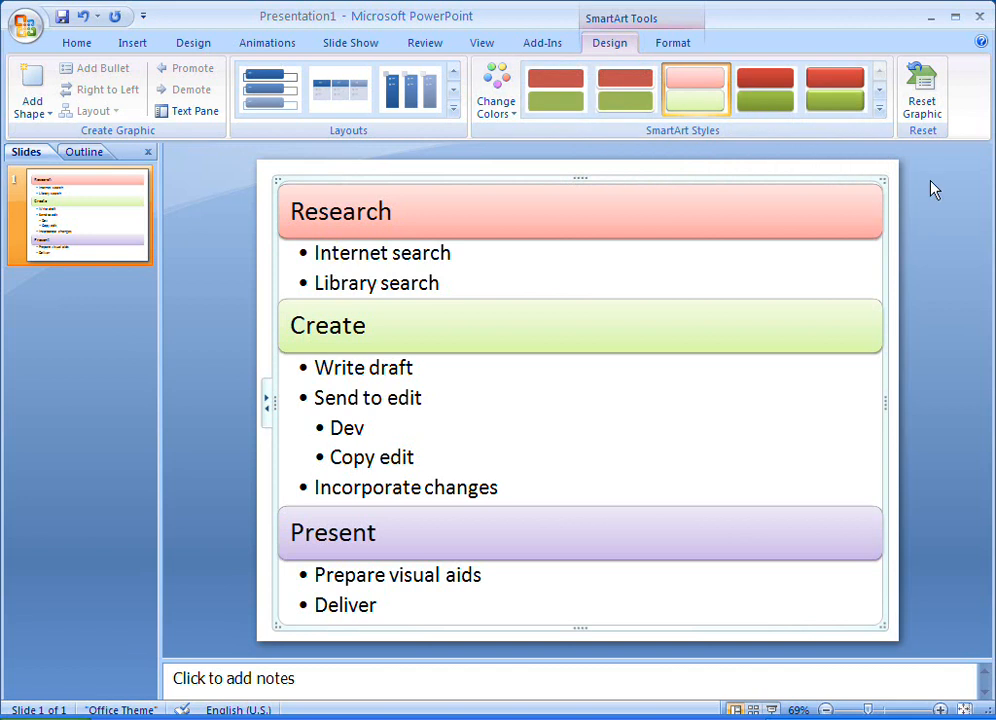